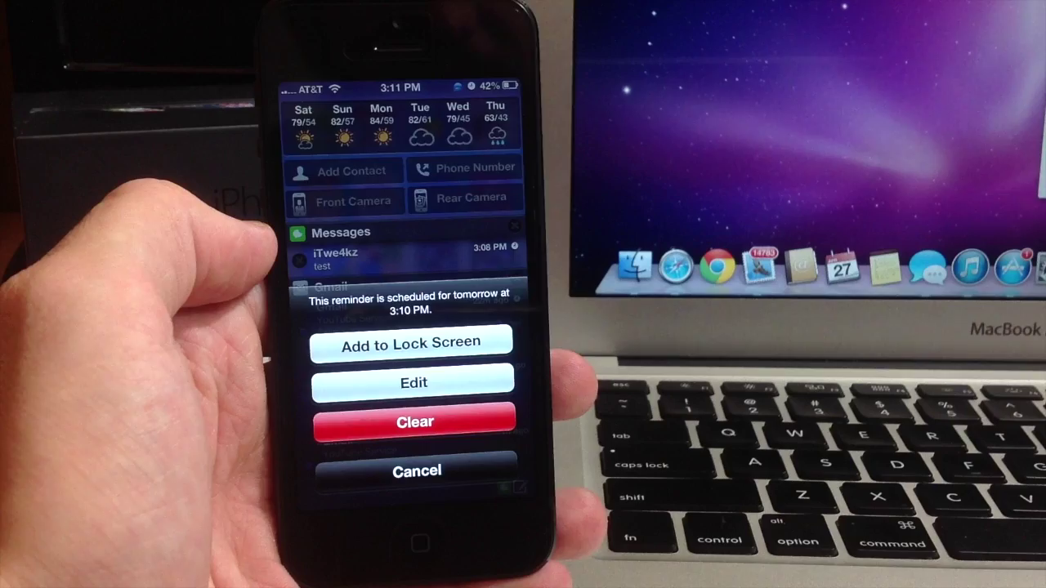
Reschedule the Messages reminder to 3:16 PM today and cancel back to the notification list
click(411, 382)
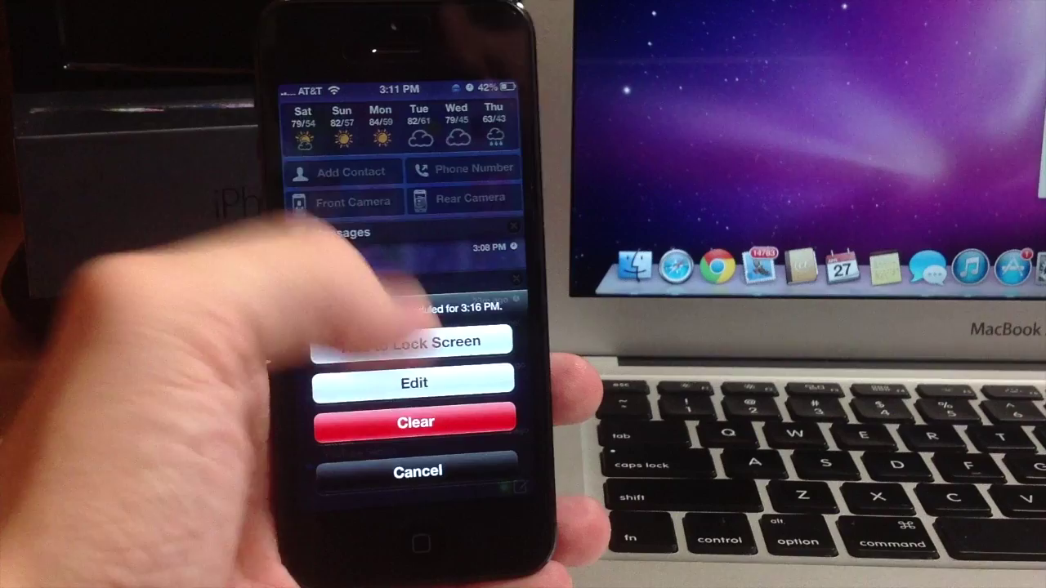
click(418, 470)
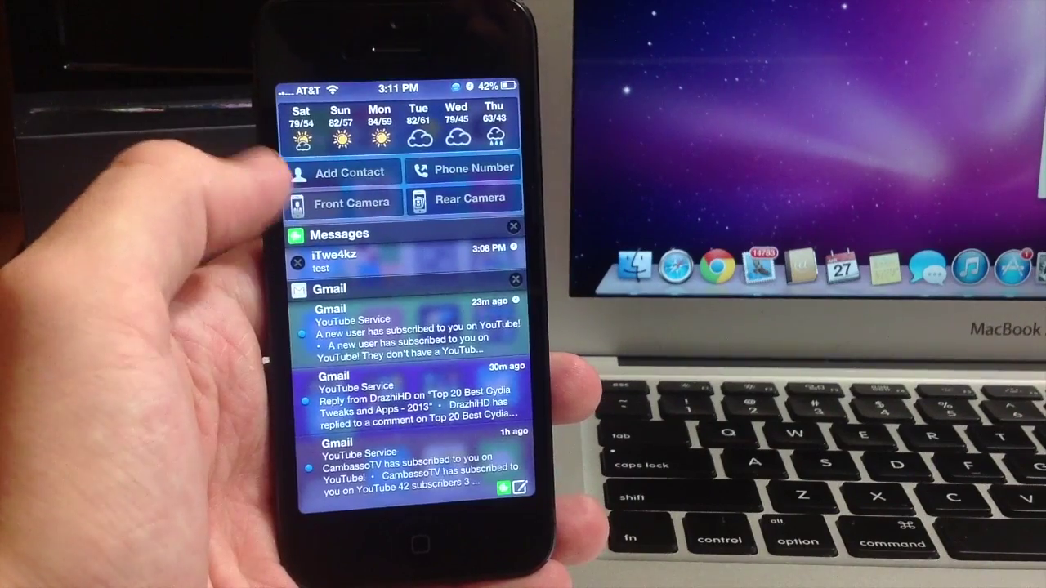